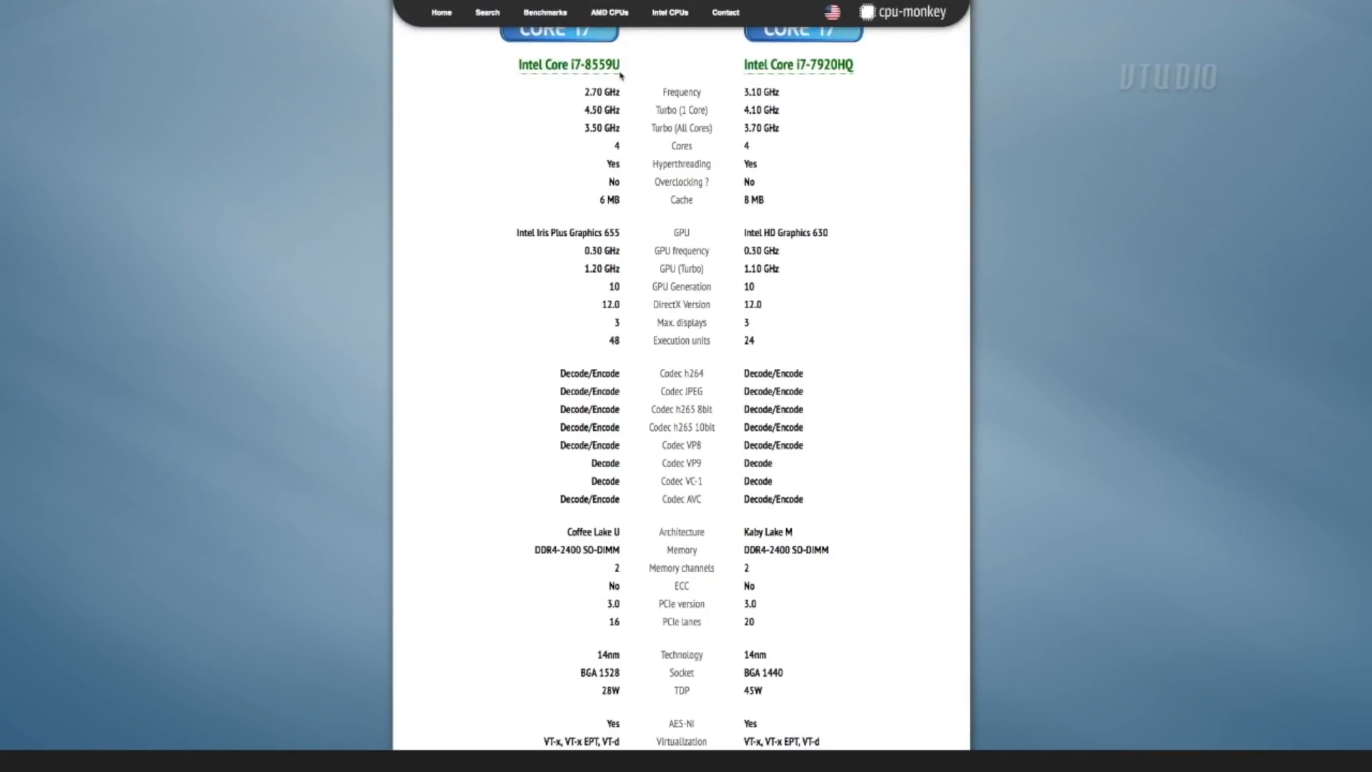
mouse_move(766, 177)
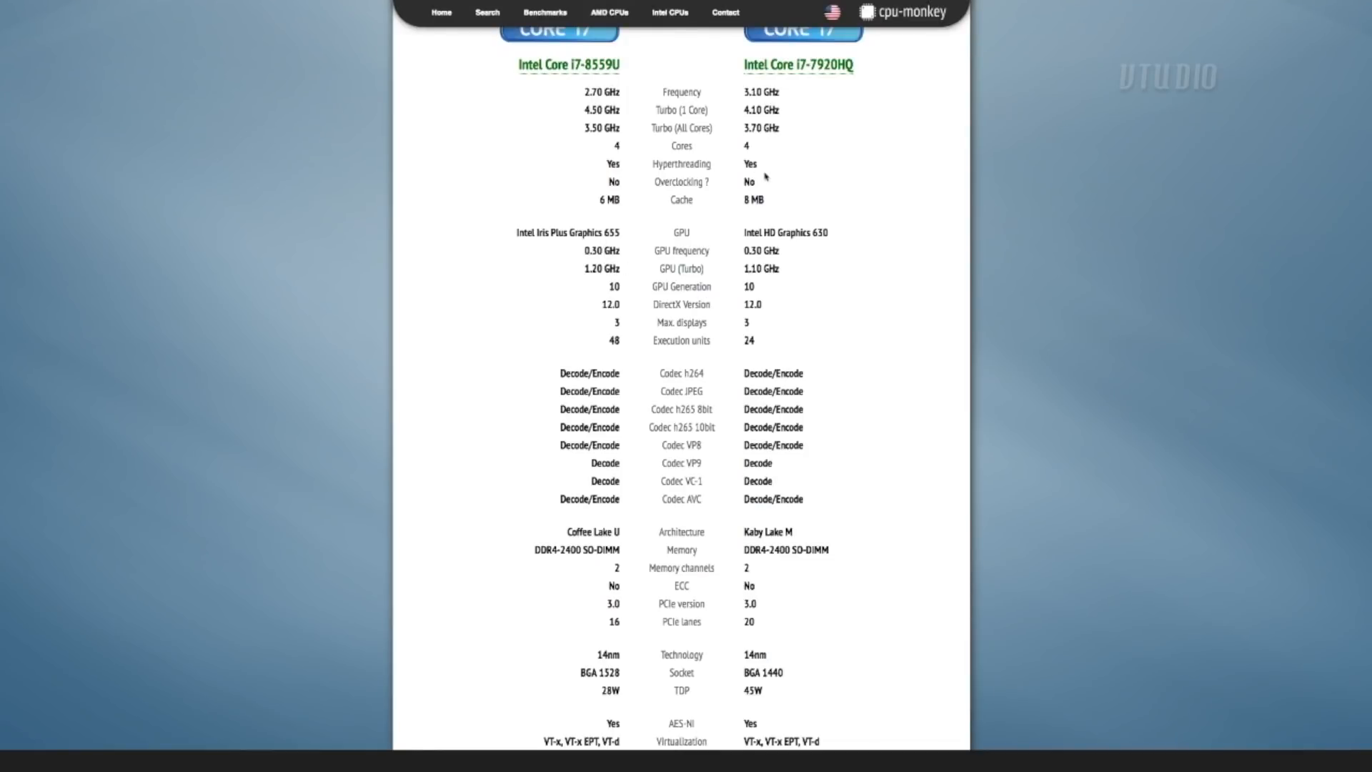
double_click(600, 108)
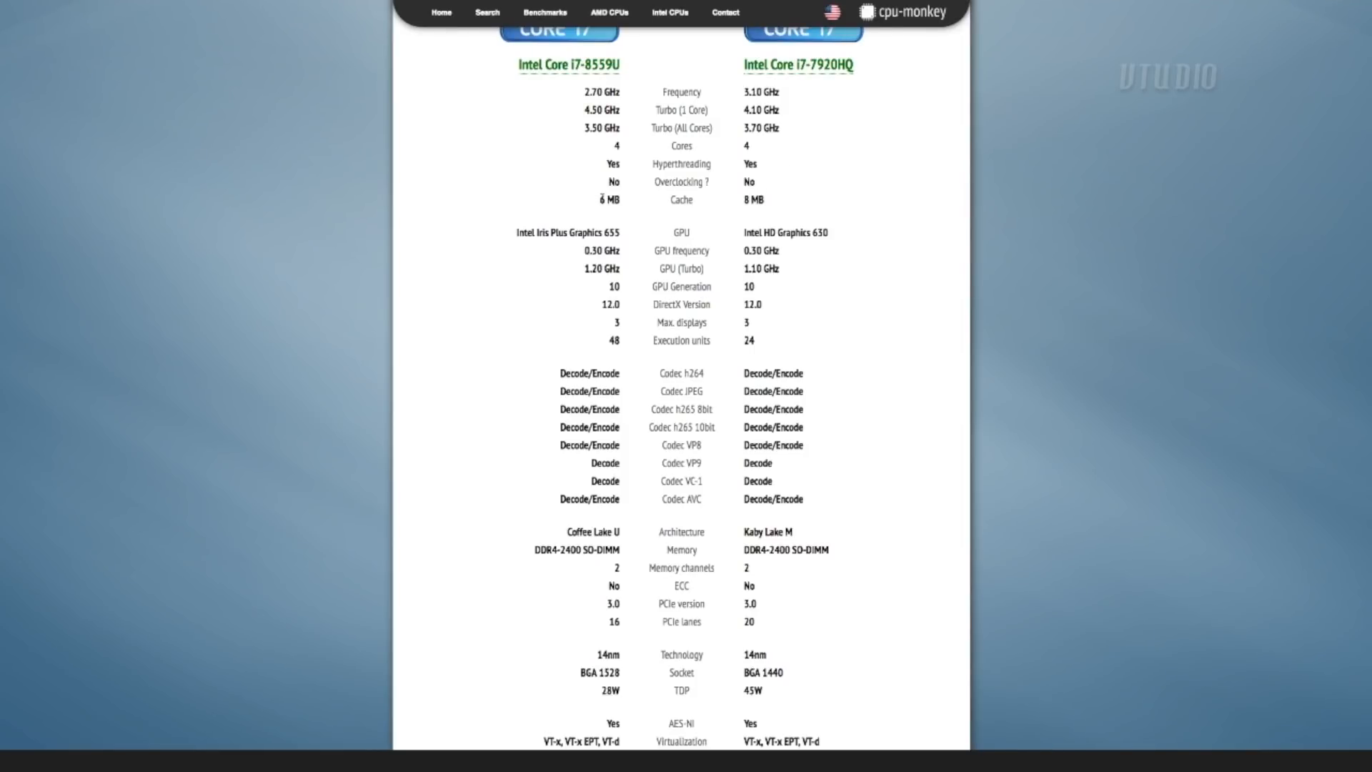
mouse_move(703, 203)
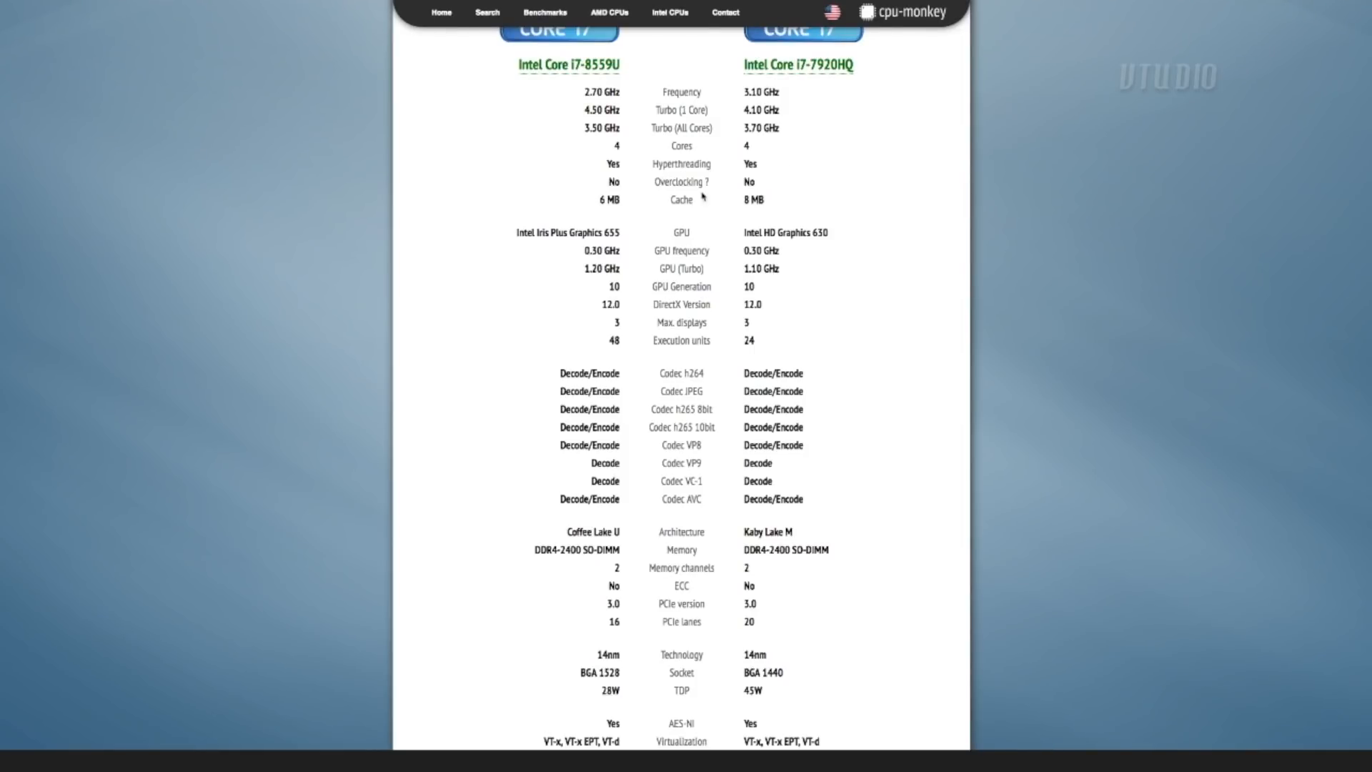
mouse_move(709, 209)
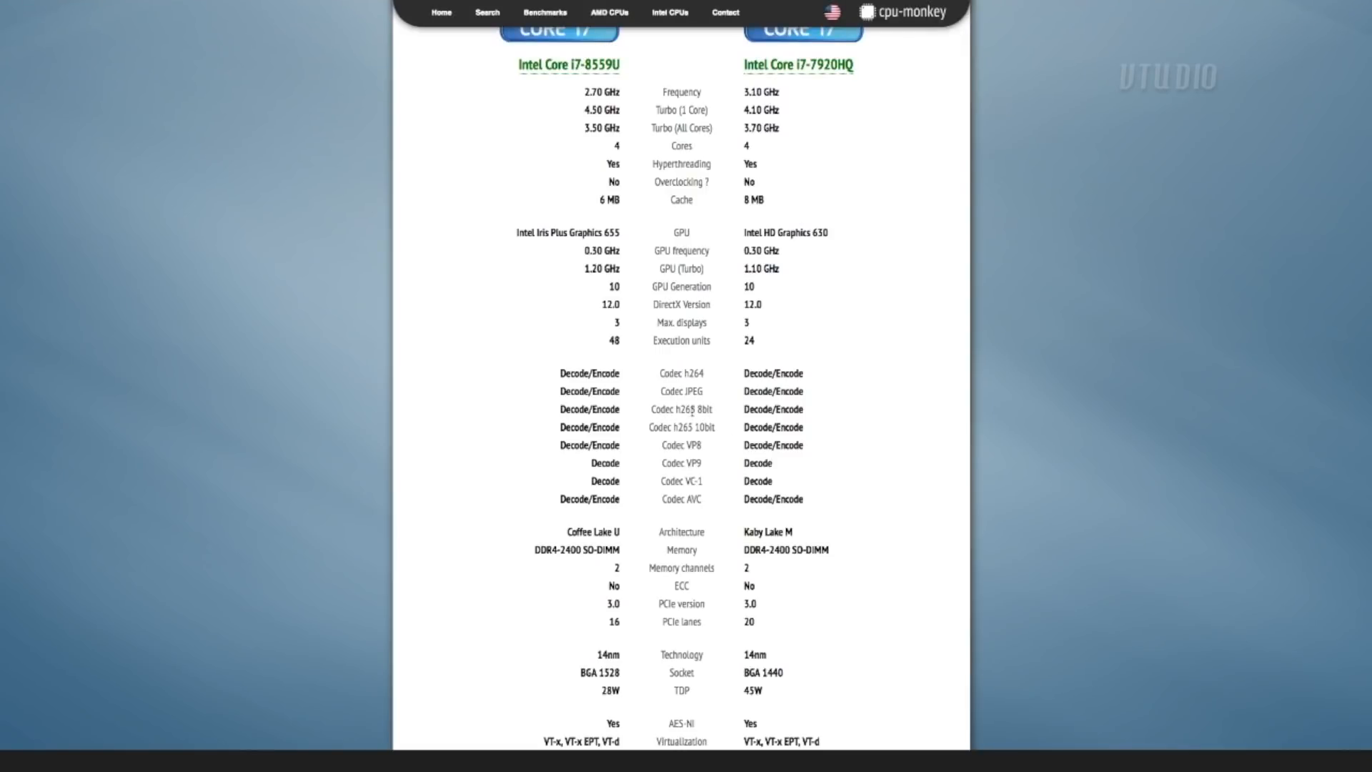
double_click(689, 409)
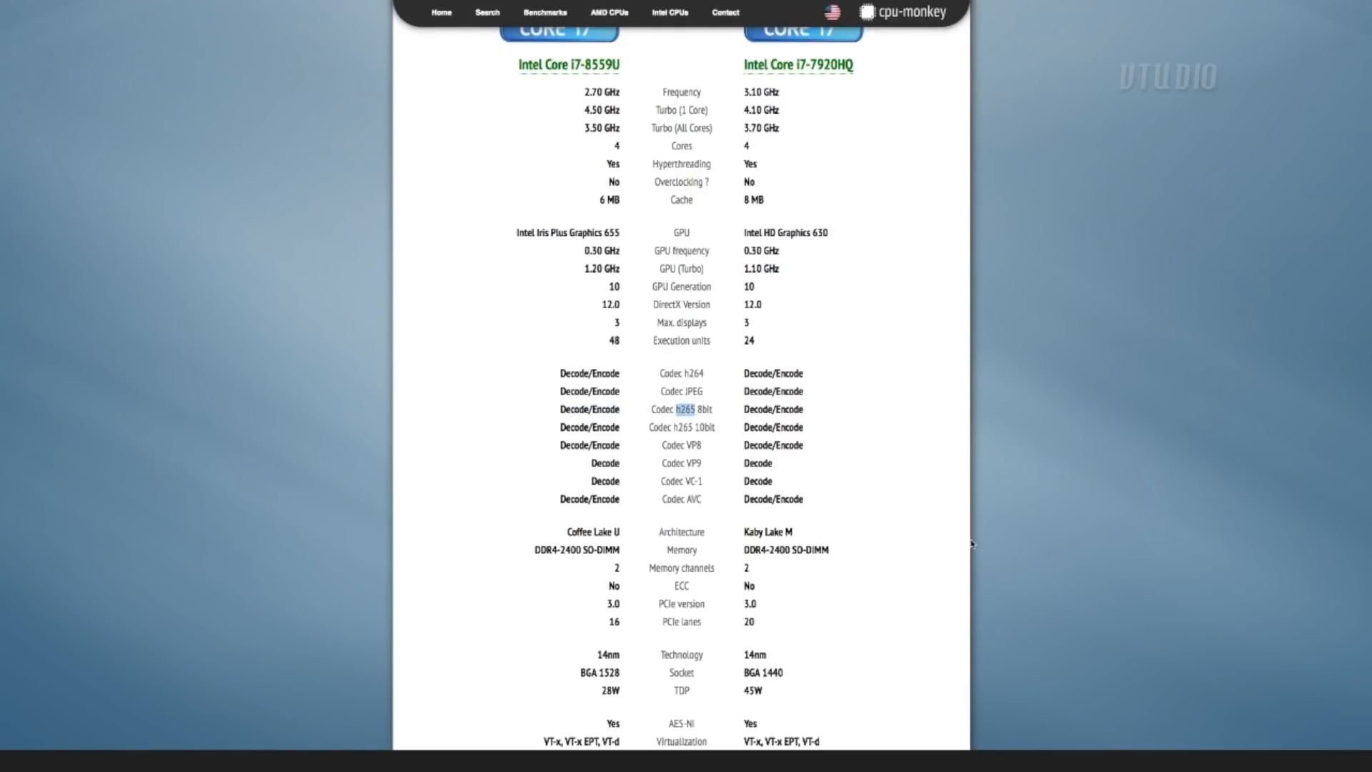